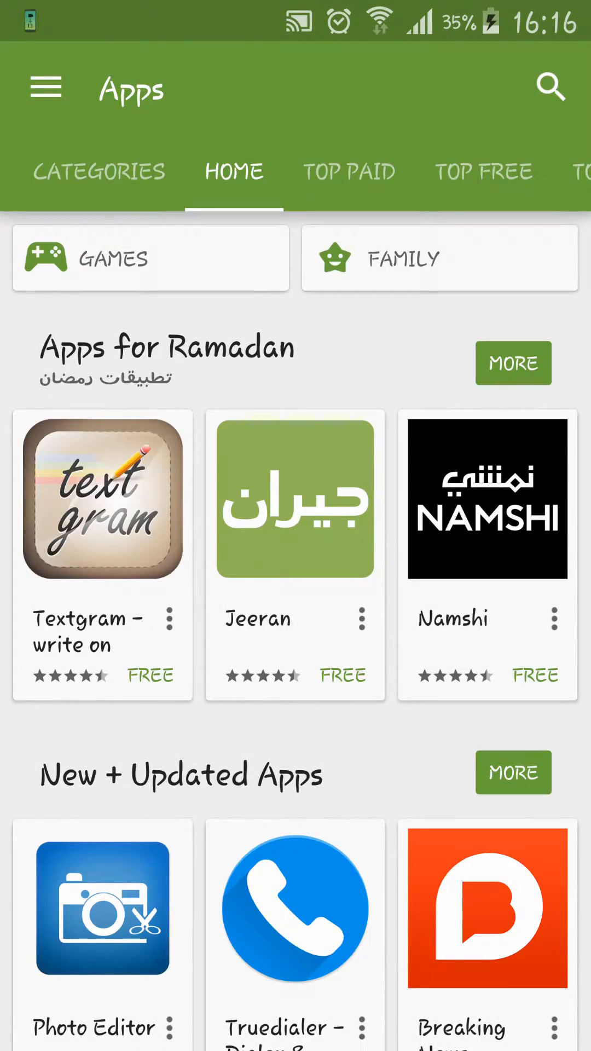
# - Open Play Store search to show recent search suggestions
pyautogui.click(550, 87)
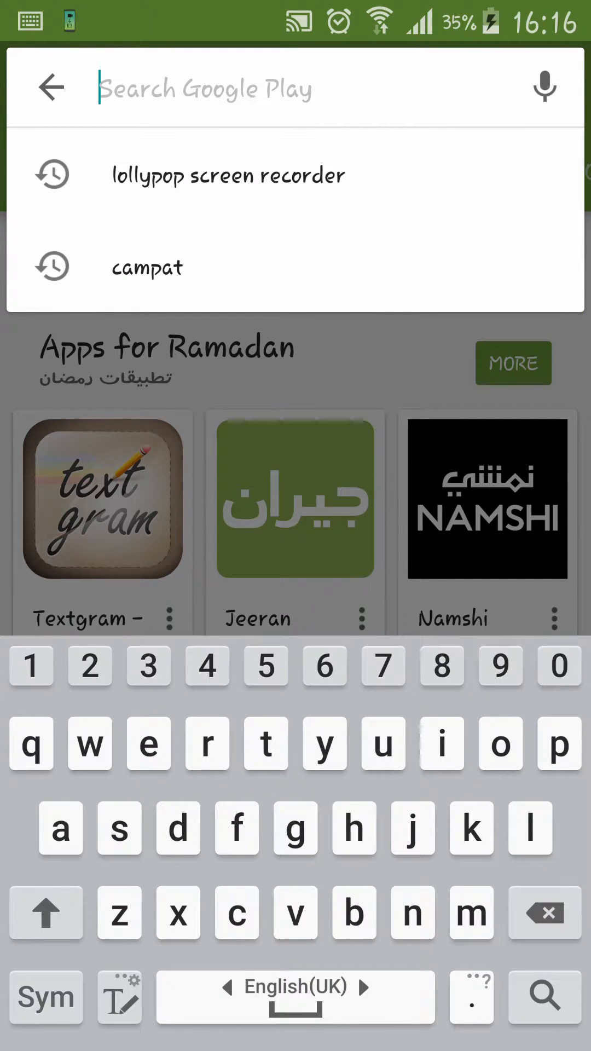
# - Rerun the 'lollypop screen recorder' search and open the Lollipop Screen Recorder page
pyautogui.click(226, 175)
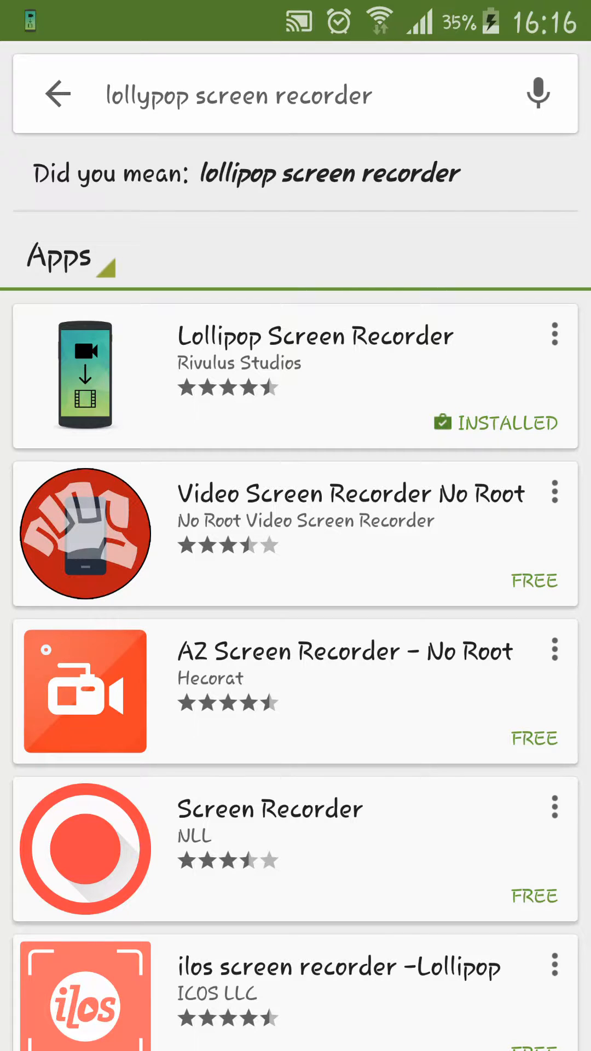
pyautogui.click(315, 375)
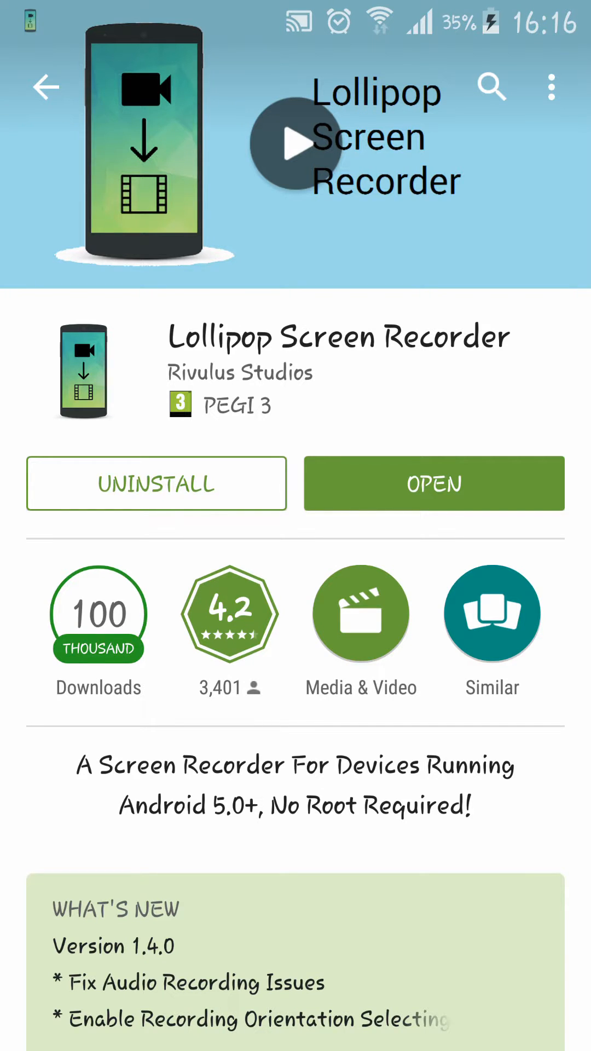
# - Launch Lollipop Screen Recorder to view its resolution and orientation settings, then return to search results
pyautogui.click(433, 483)
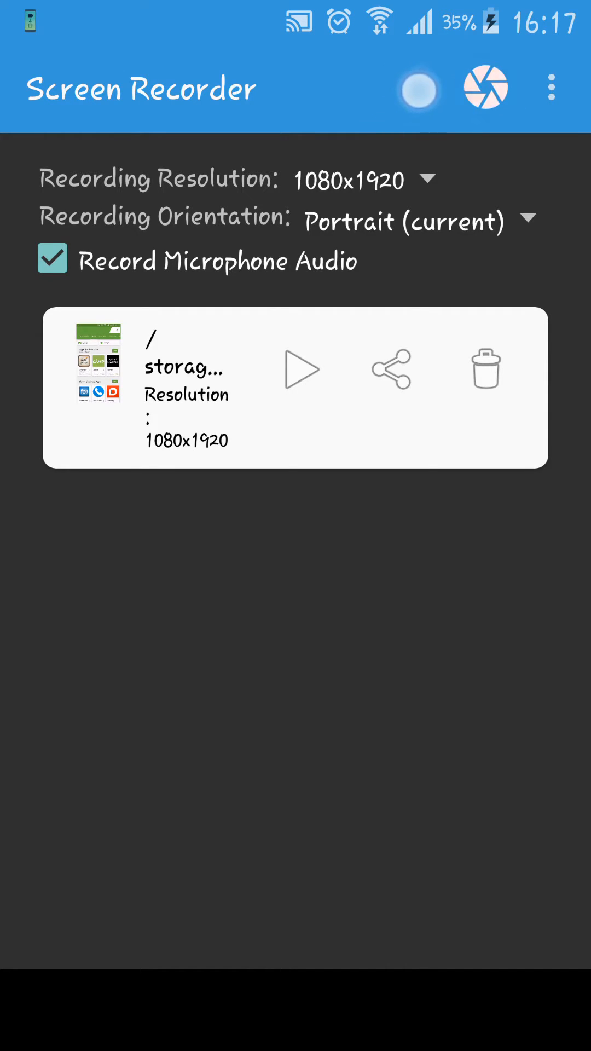
pyautogui.click(417, 88)
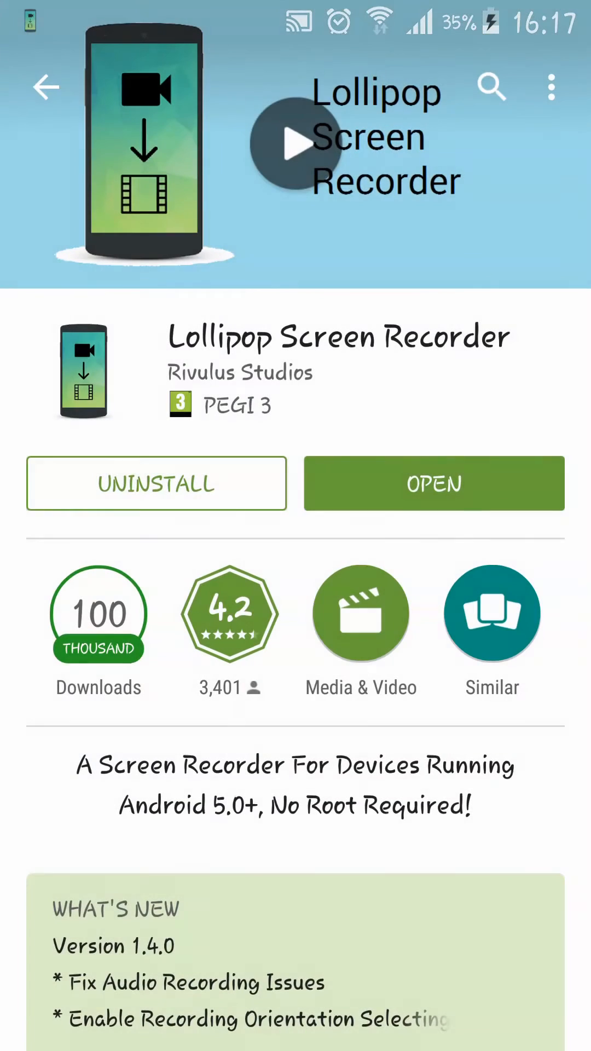
pyautogui.click(46, 87)
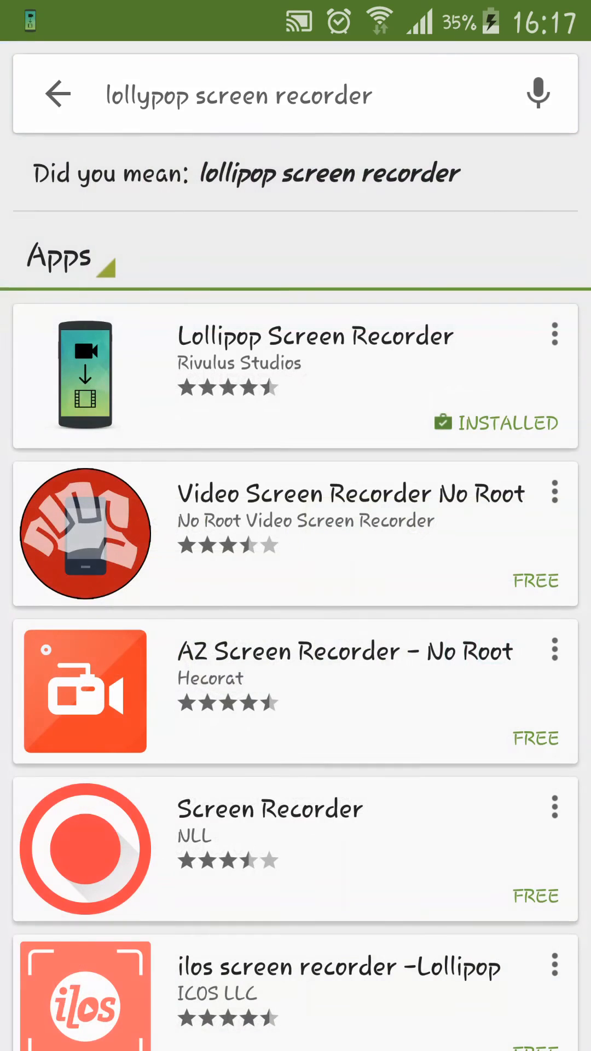